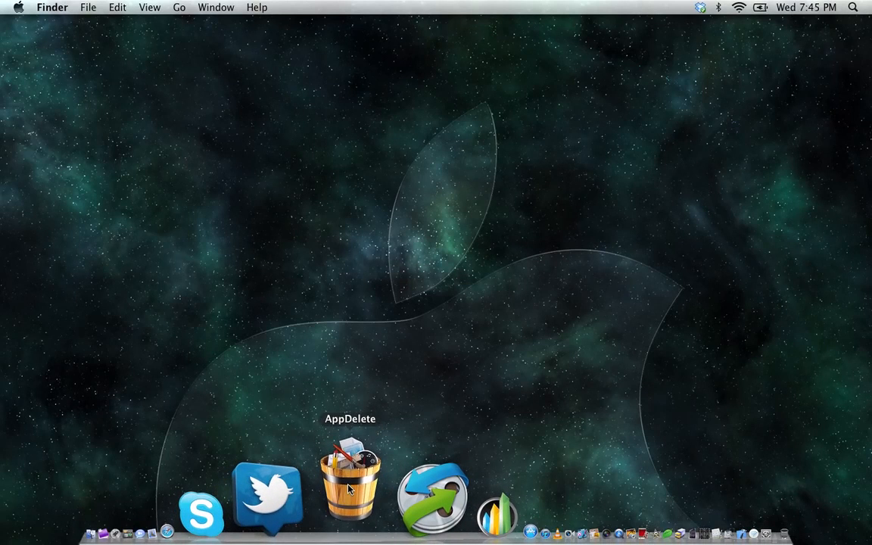
Launch AppDelete from the Dock so its payment-required notice appears
{"action": "left_click", "coordinate": [349, 485]}
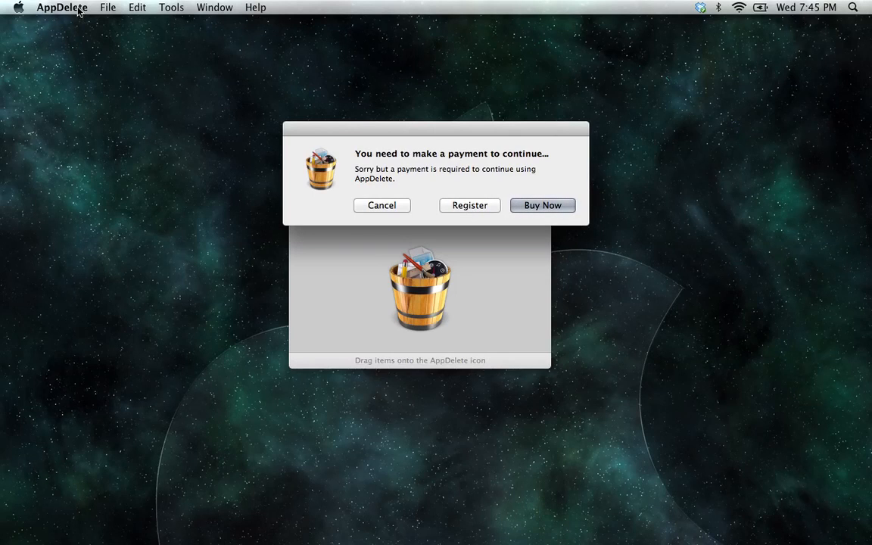
{"action": "left_click", "coordinate": [62, 6]}
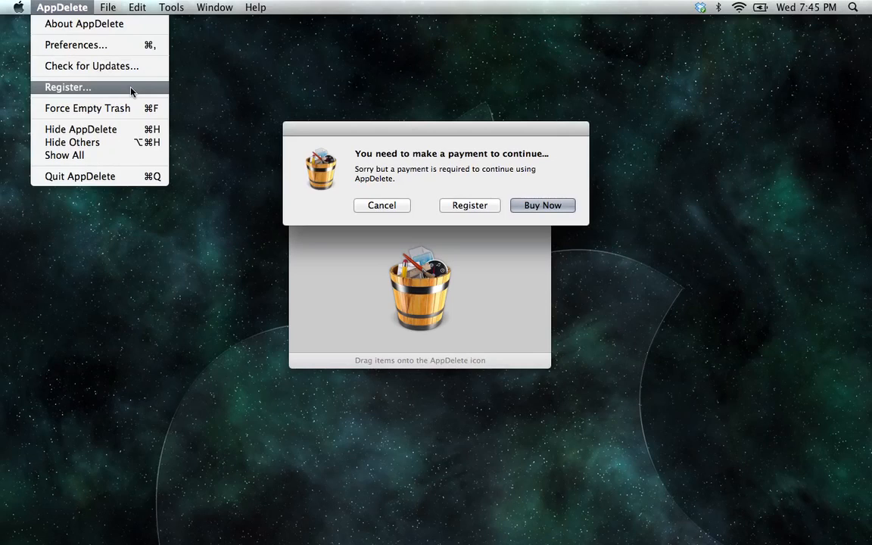
{"action": "mouse_move", "coordinate": [451, 164]}
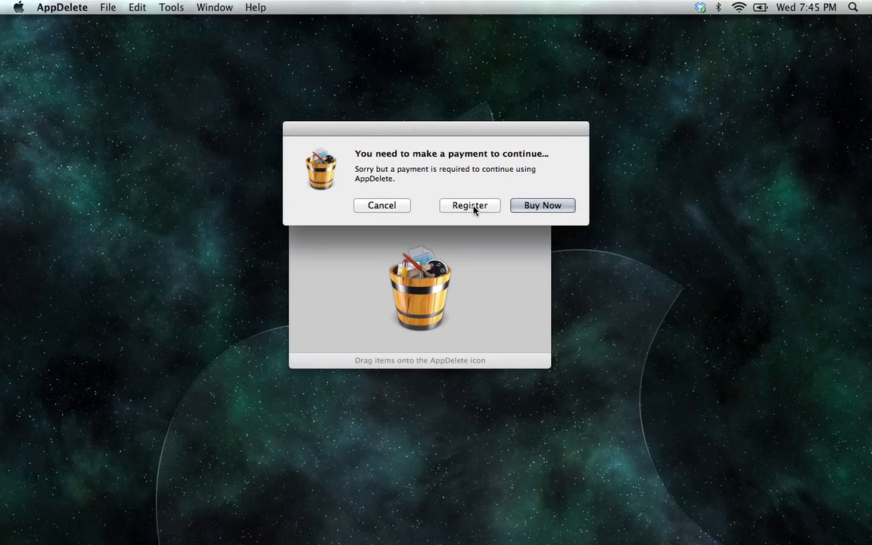
Choose Register in the payment notice and focus the empty Name and Serial Number fields
{"action": "left_click", "coordinate": [470, 206]}
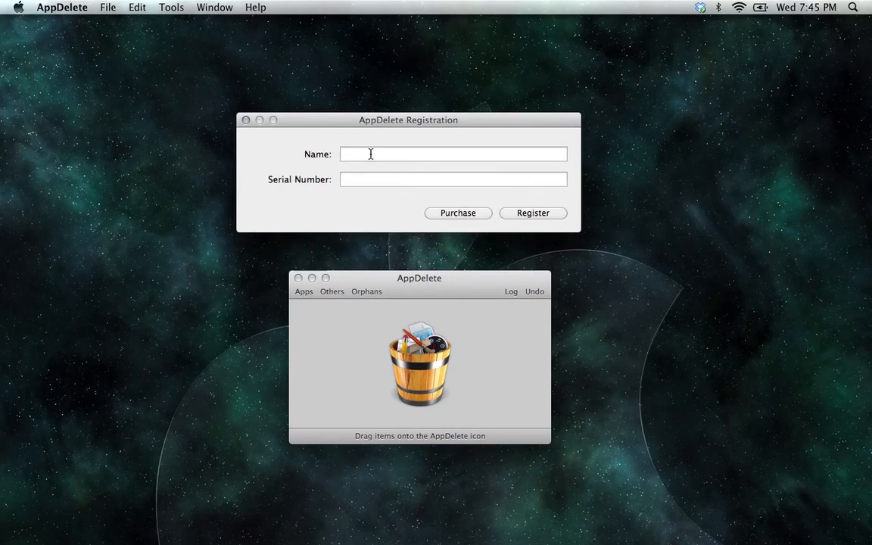
{"action": "left_click", "coordinate": [453, 154]}
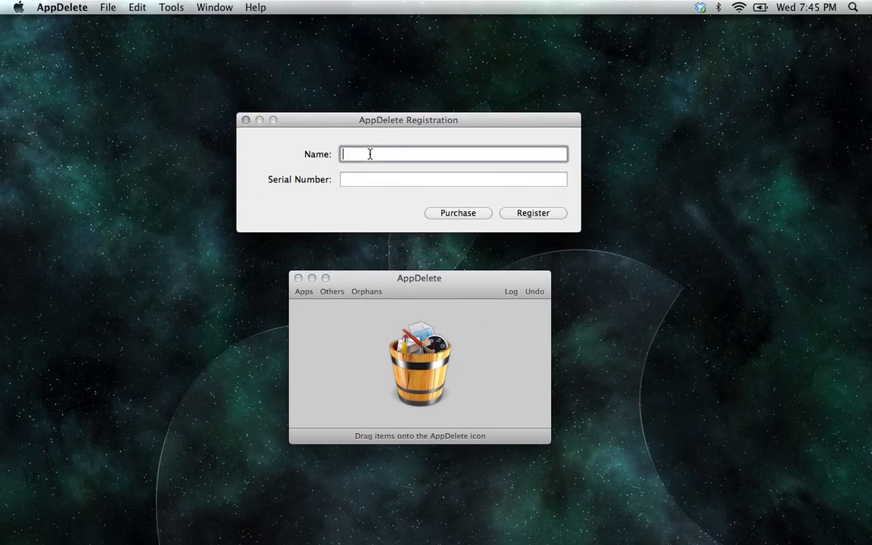
{"action": "left_click", "coordinate": [454, 179]}
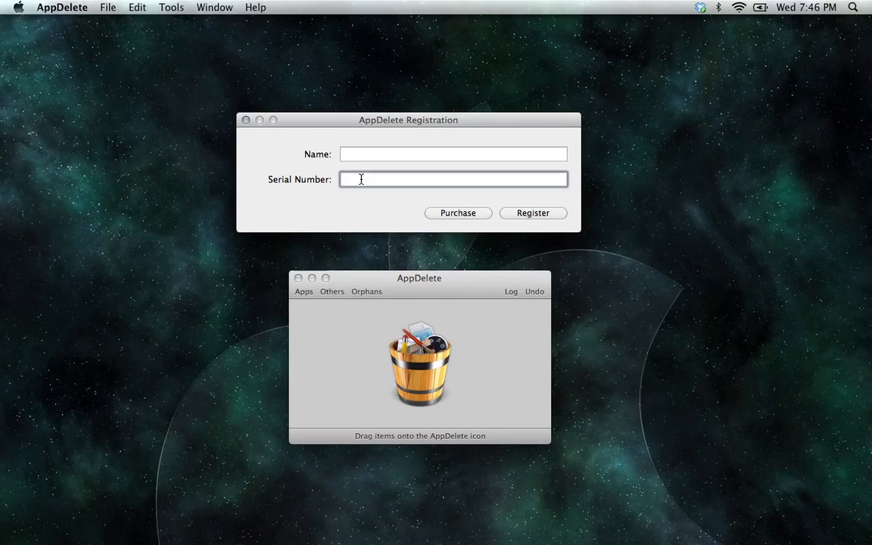
{"action": "left_click", "coordinate": [453, 179]}
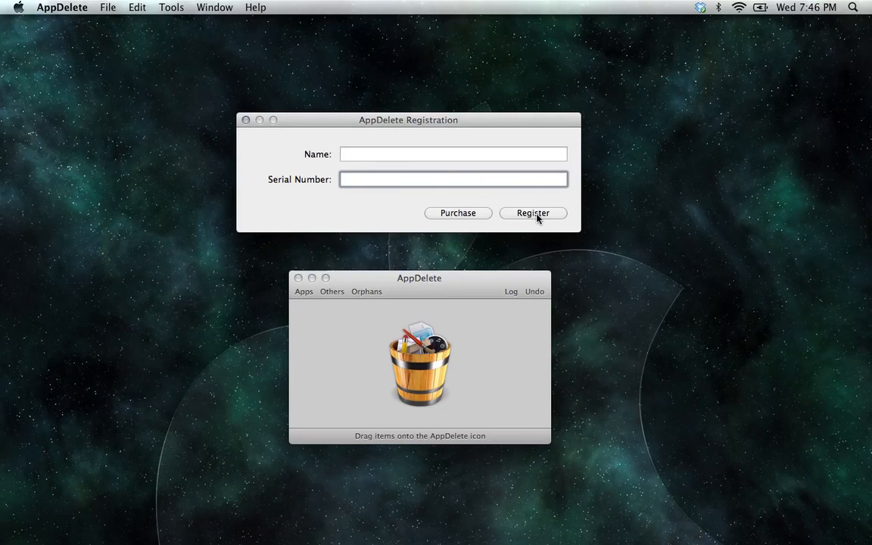
{"action": "mouse_move", "coordinate": [311, 227]}
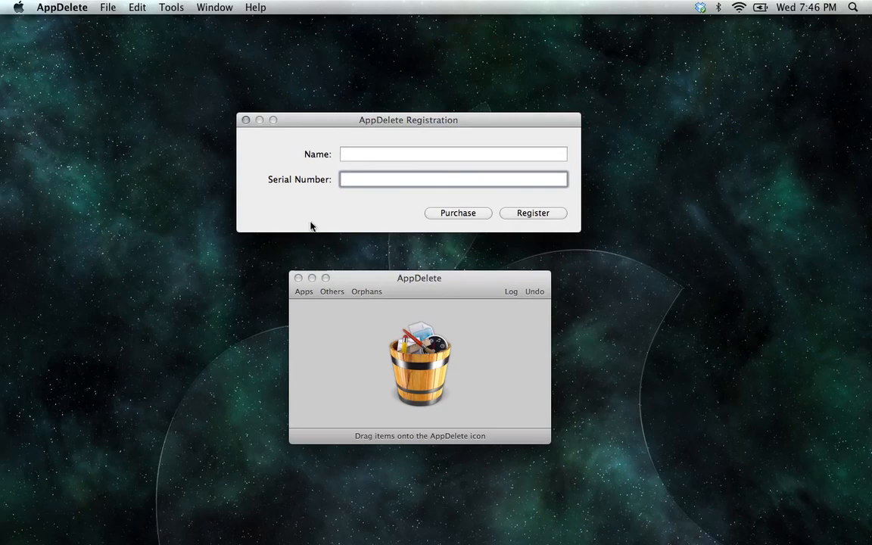
{"action": "left_click", "coordinate": [453, 179]}
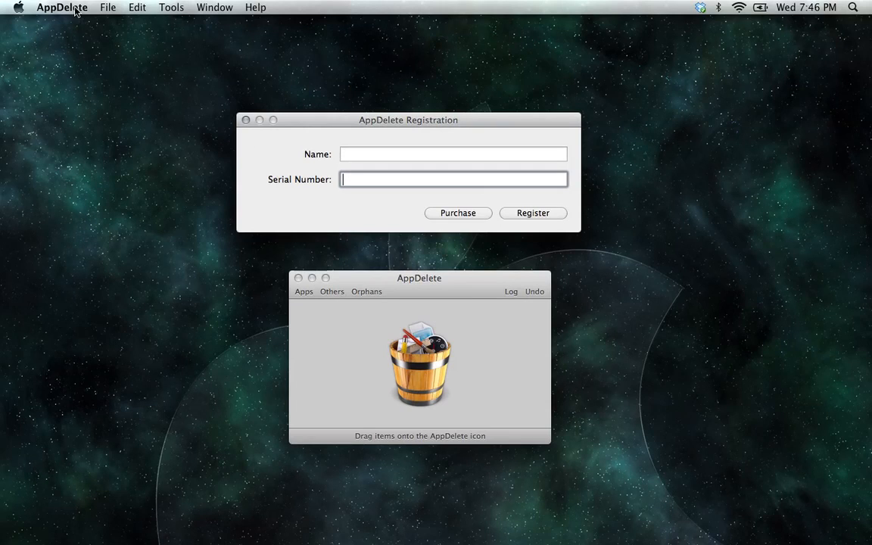
{"action": "left_click", "coordinate": [60, 6]}
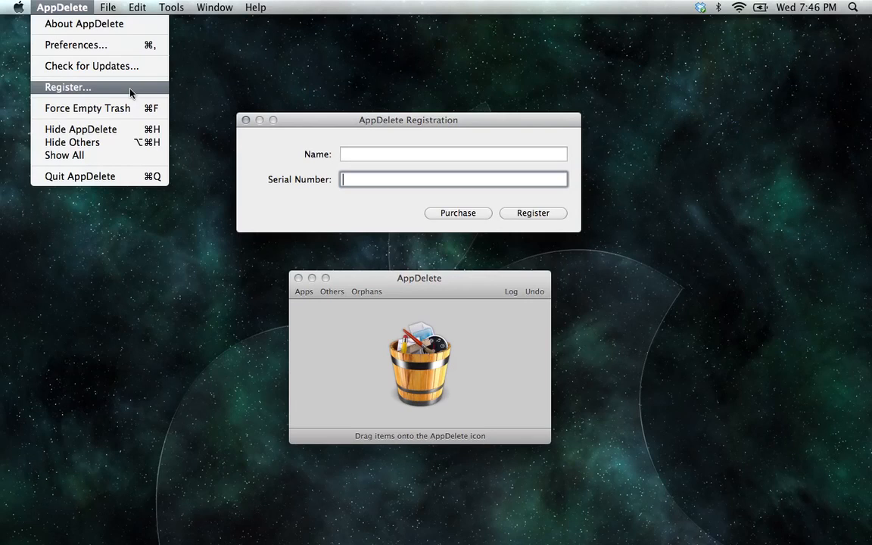
{"action": "mouse_move", "coordinate": [360, 218]}
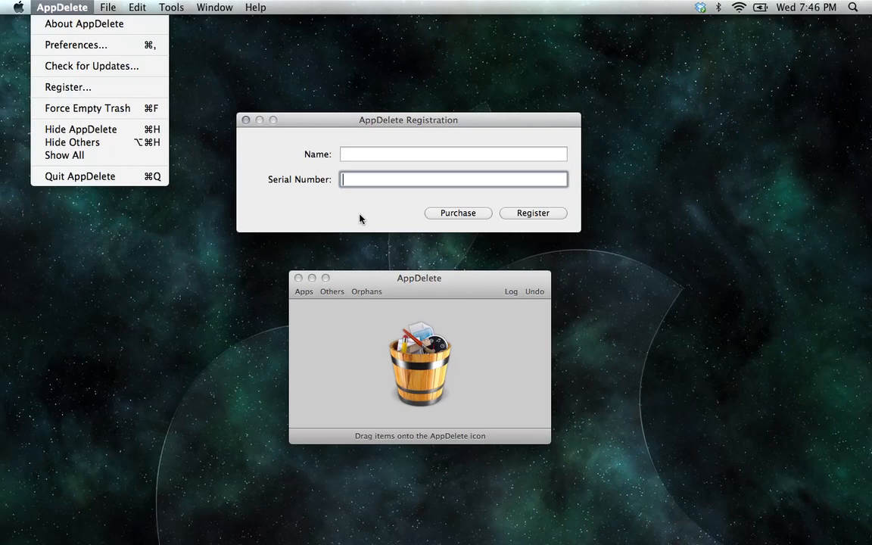